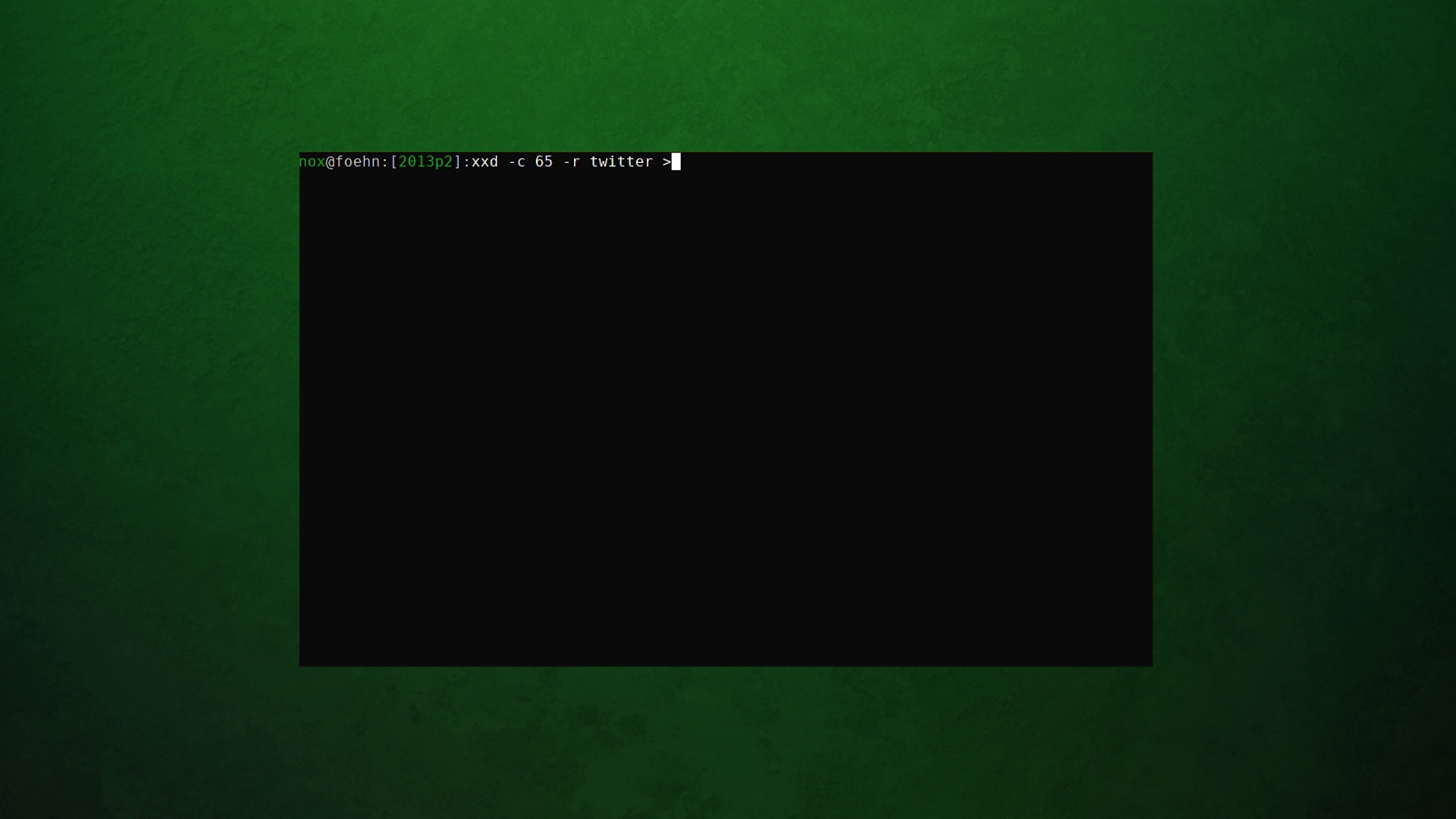
Rebuild the twitter hex dump into twitter.bin with xxd, check it with file, and view it in less
type("twitter.bin")
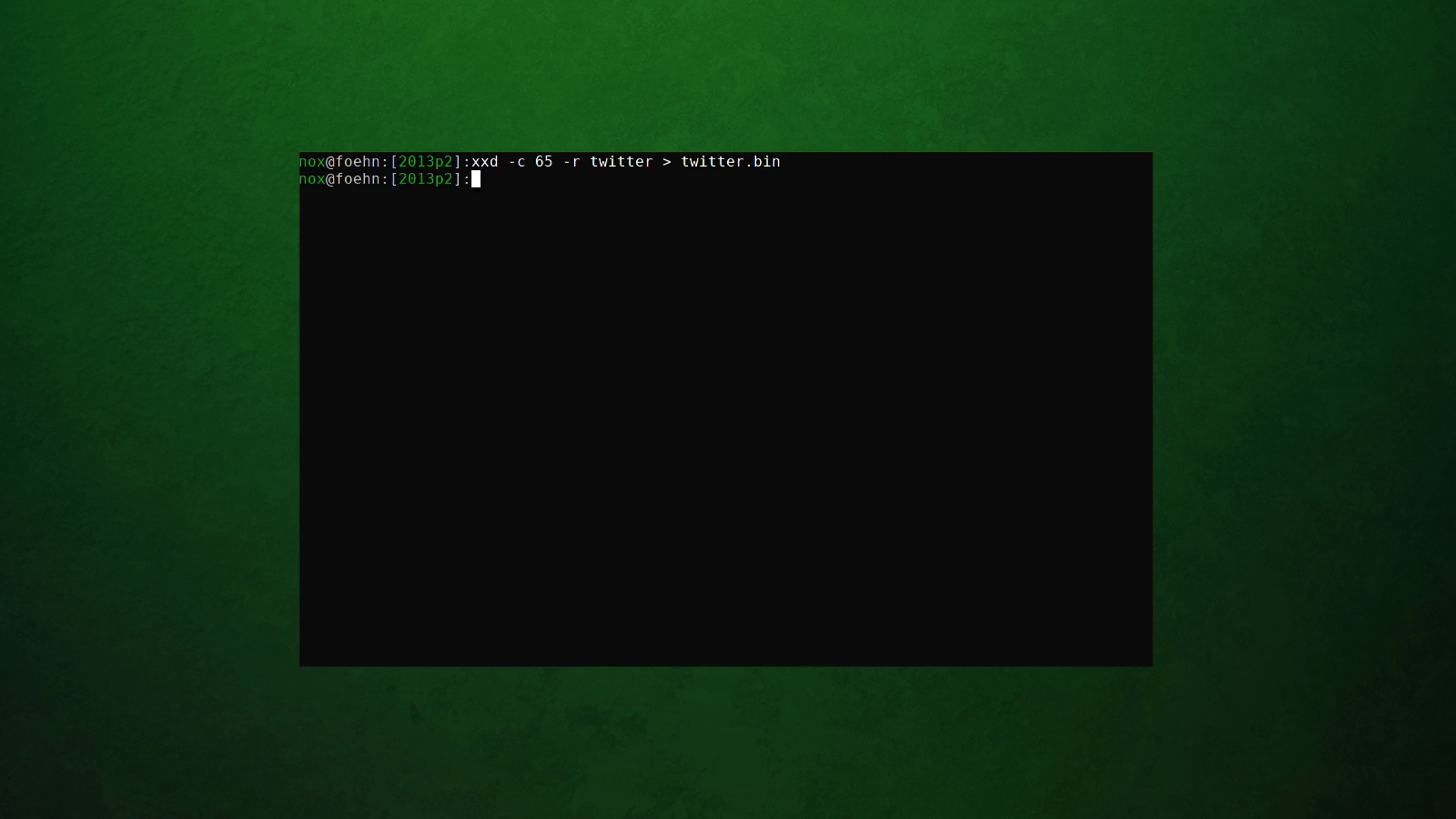
type("fil")
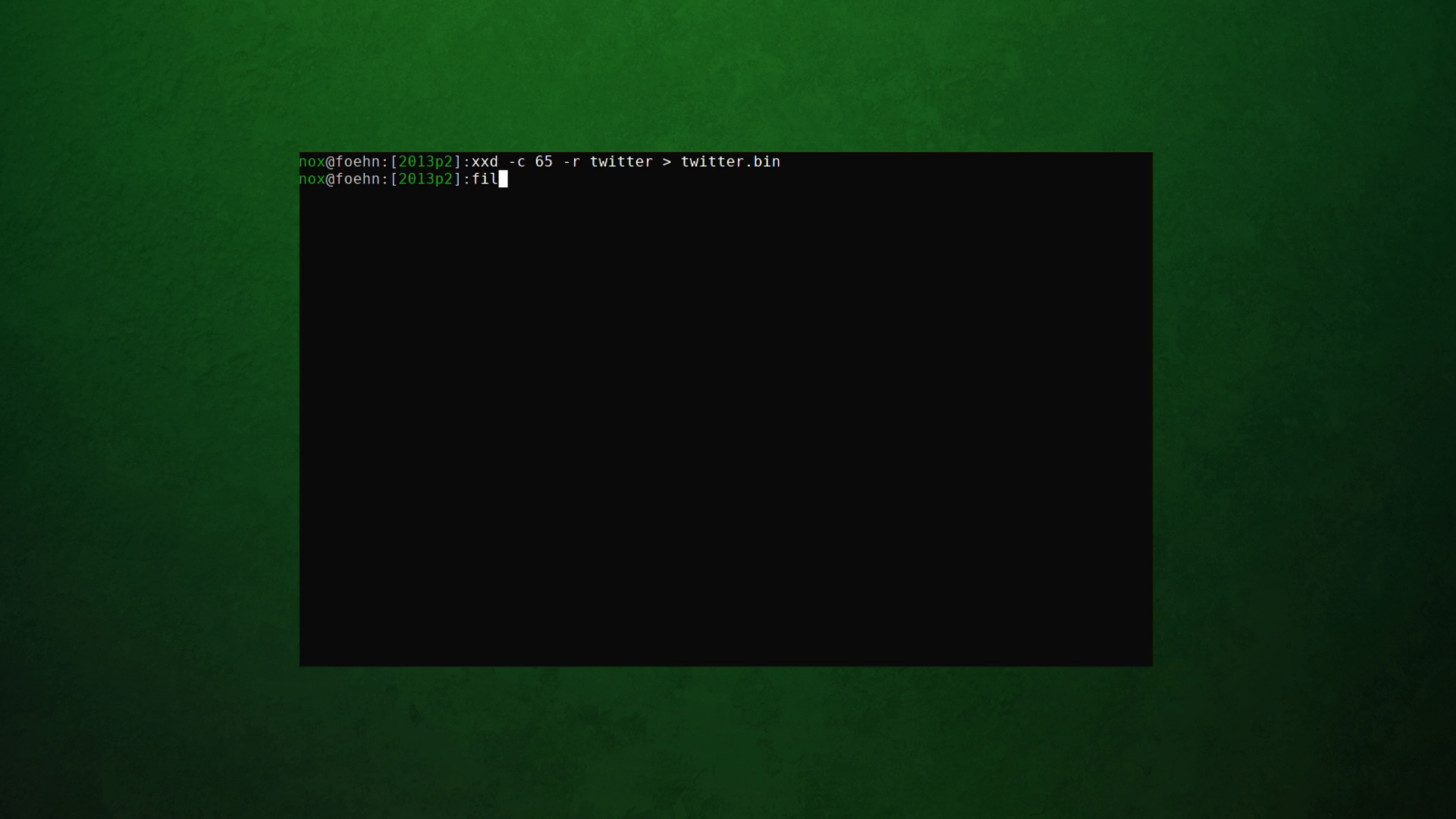
type("e twitter.bin")
type("le")
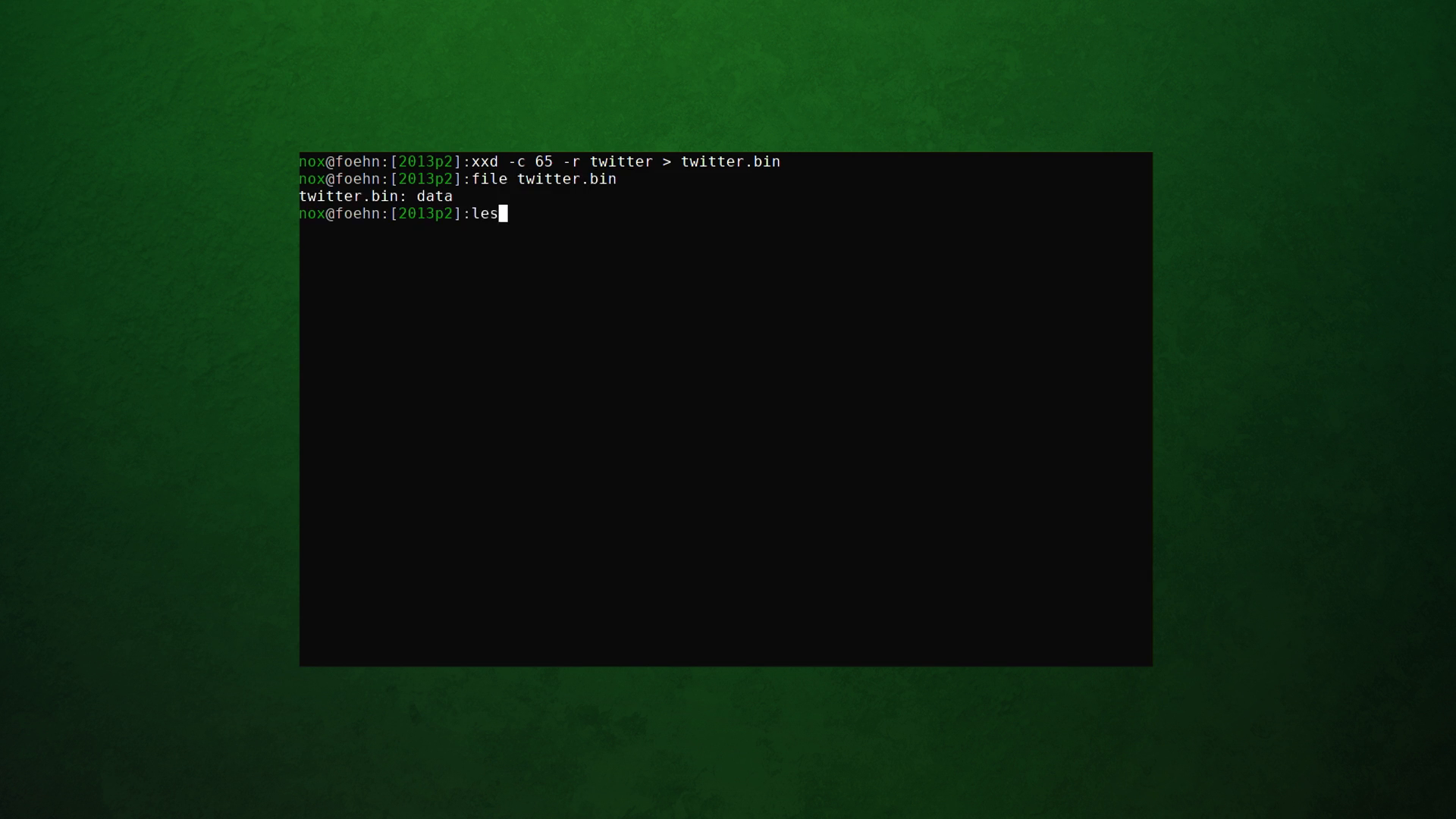
type("s twitter.bin")
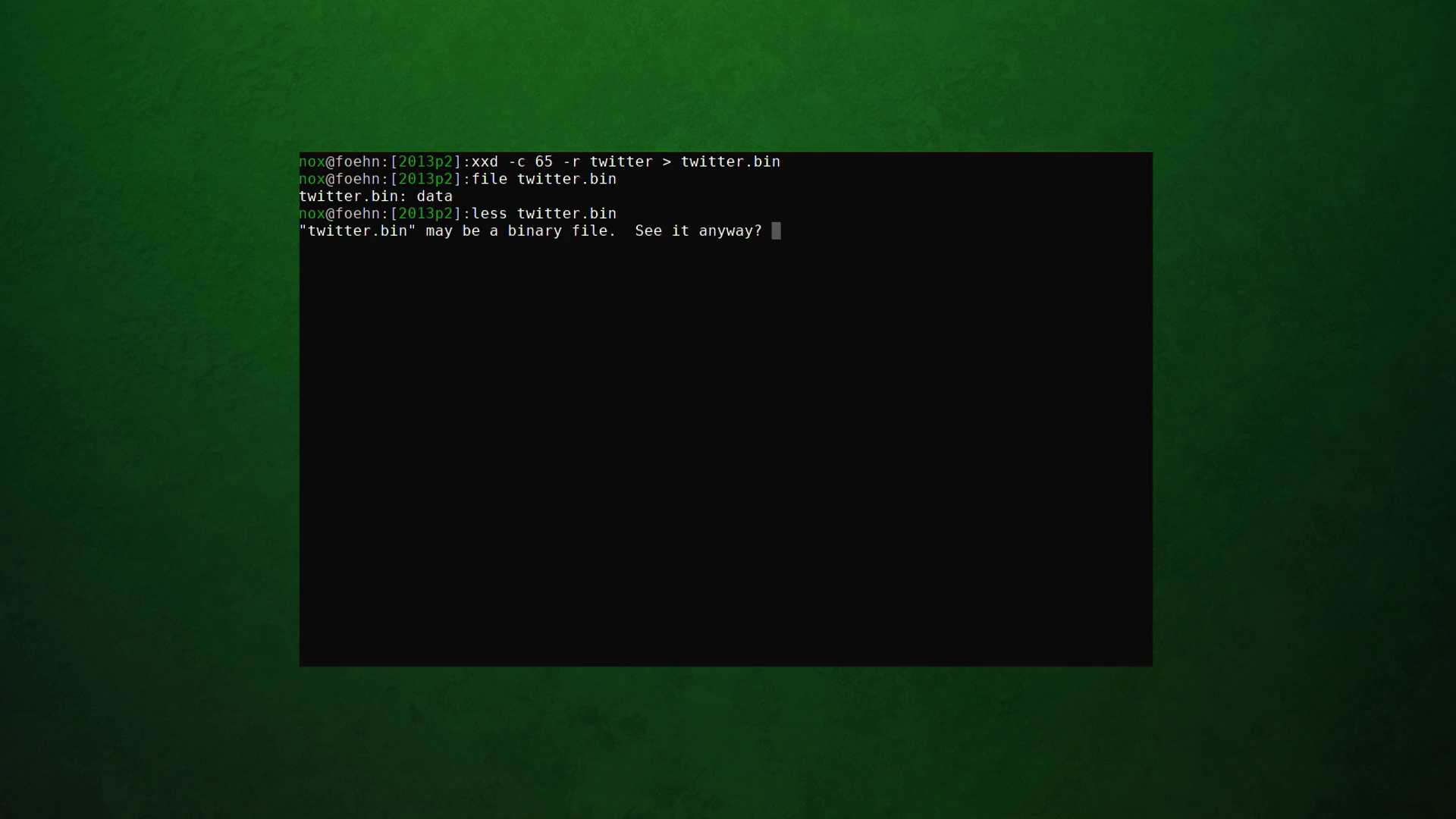
key("y")
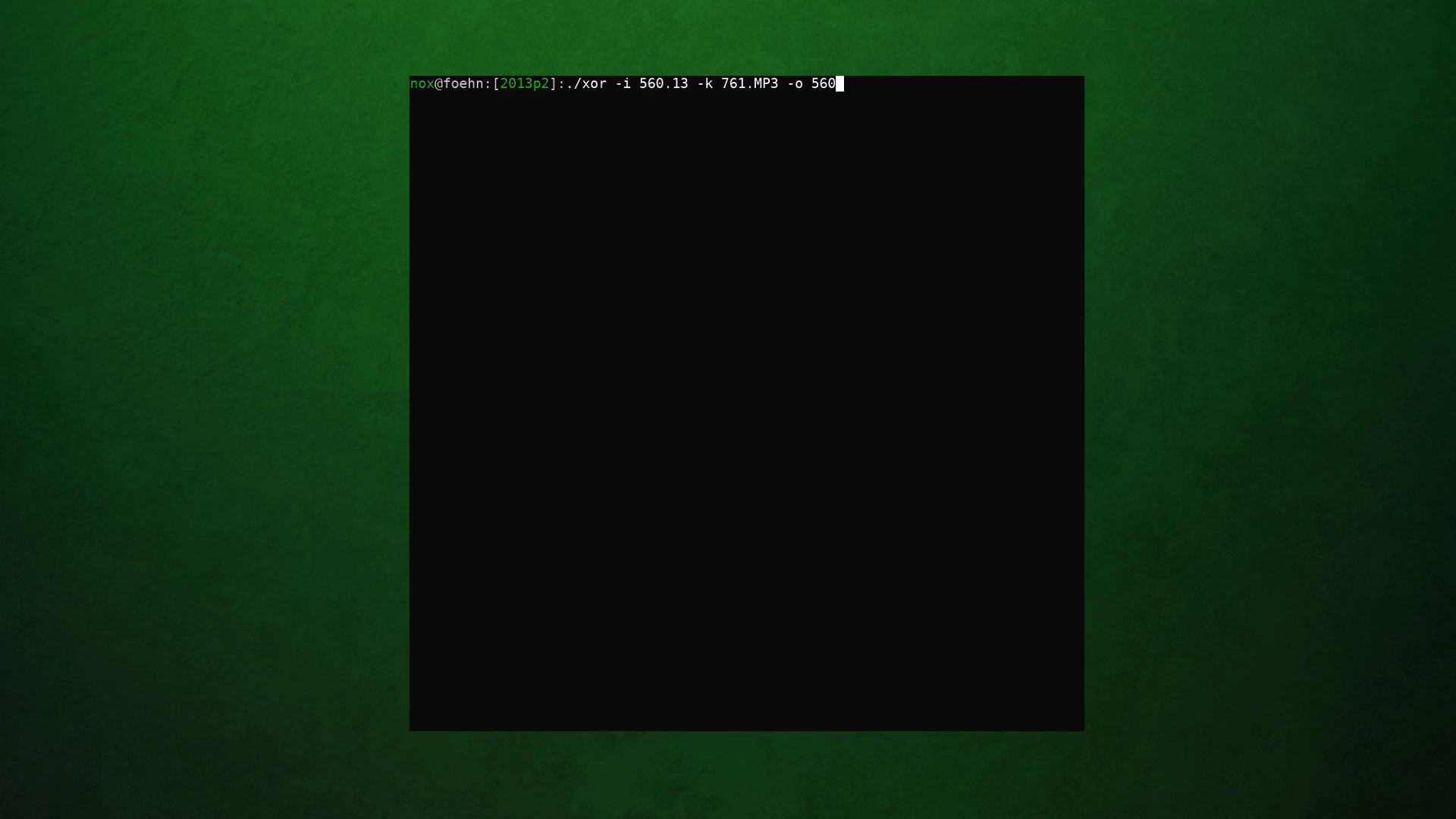
XOR 560.13 with key 761.MP3 into 560761.bin and view the result in less
type("761.bin")
type("l")
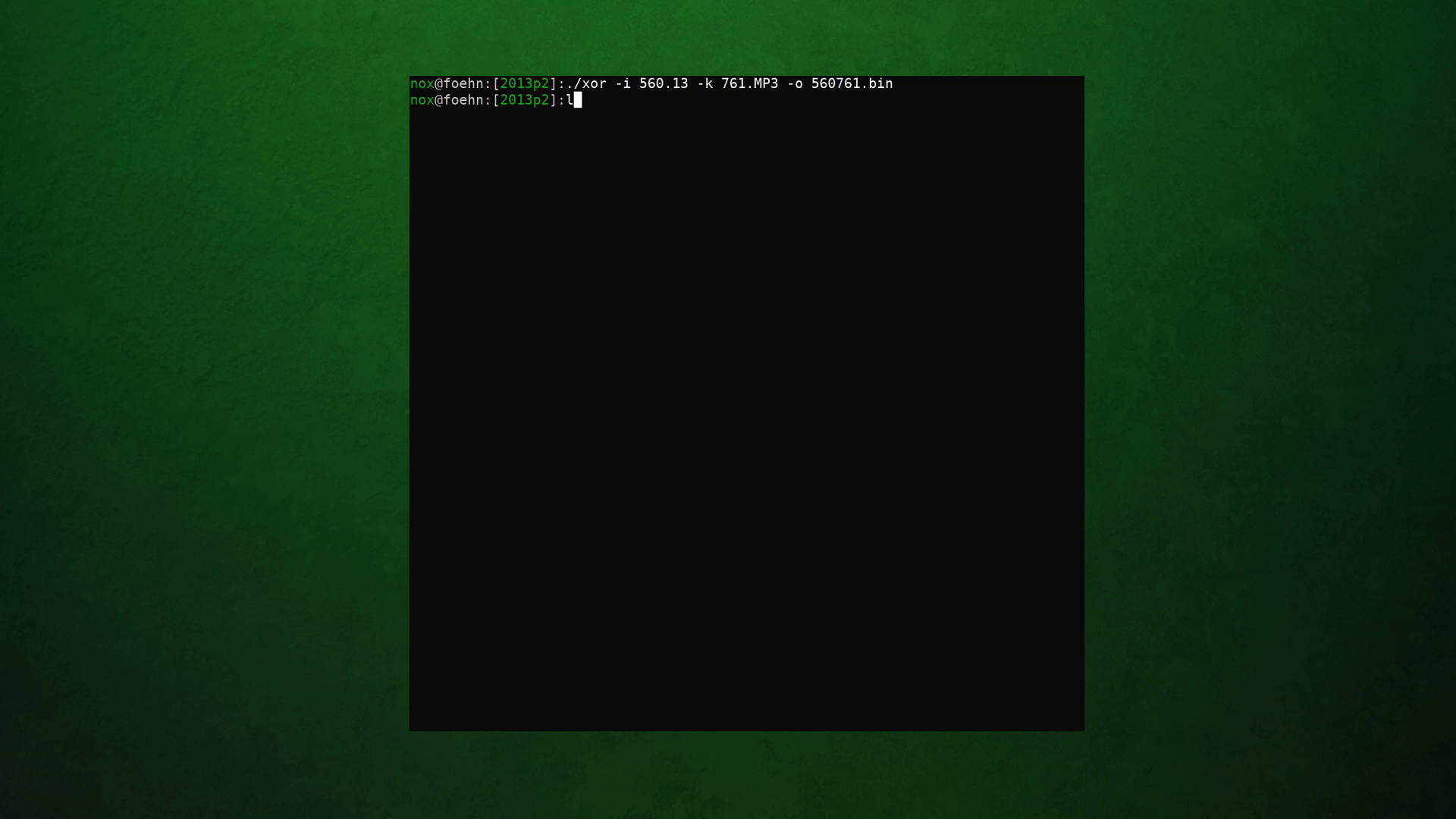
type("ess 560761.bin")
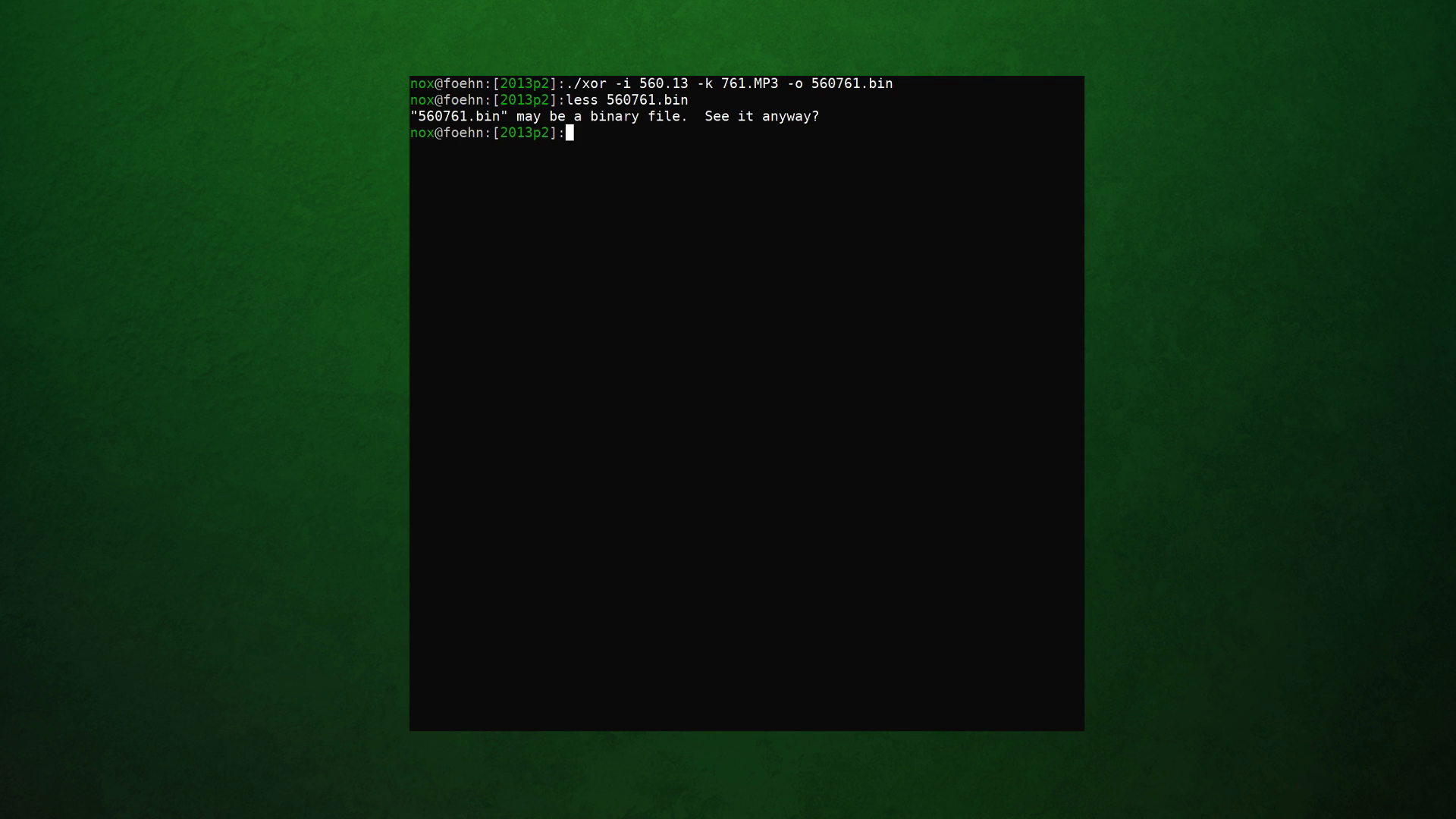
XOR 560761.bin with key twitter.bin into a file named output and view it in less
type("./xor -i 5")
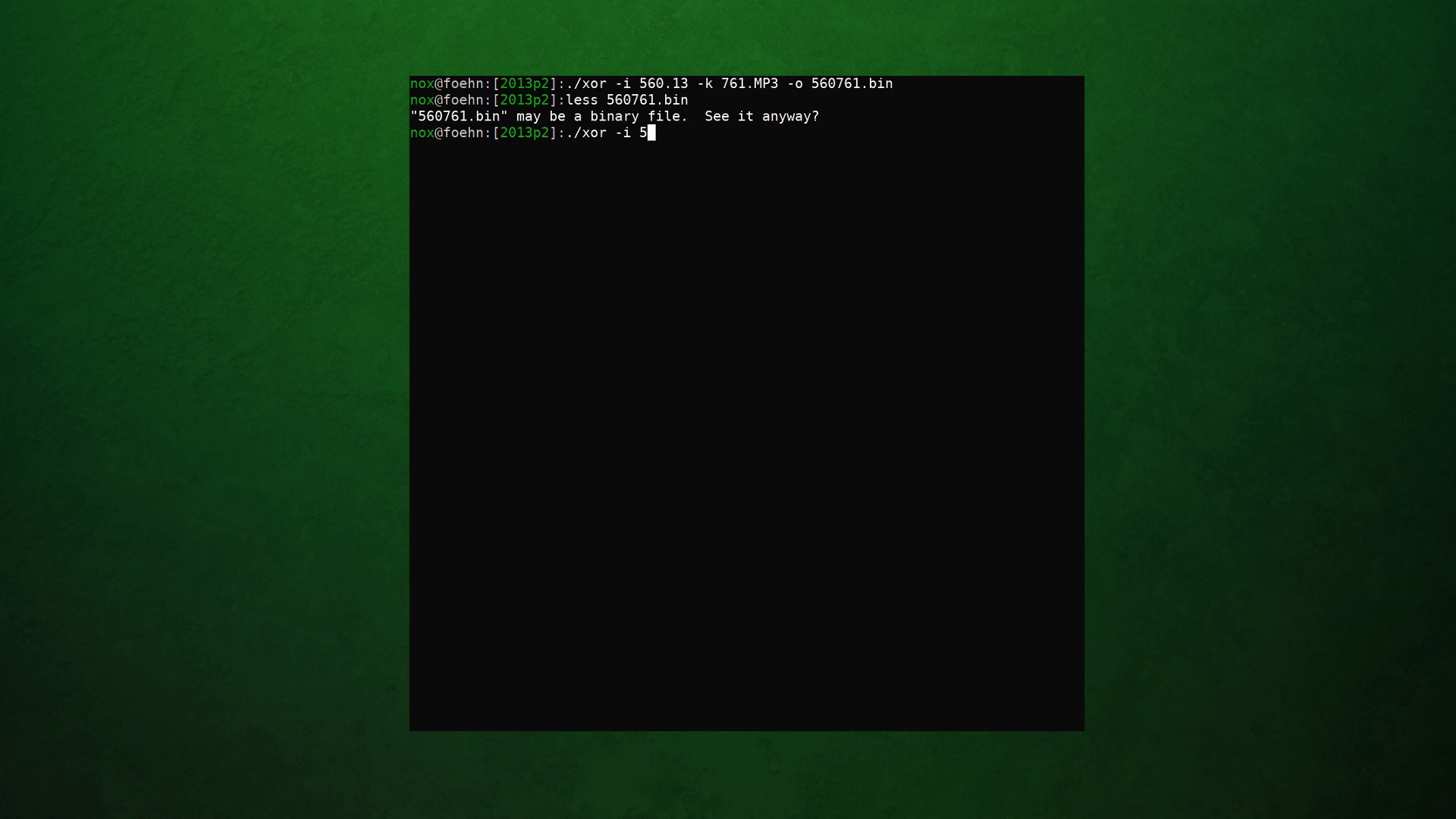
type("60761.bin -k twitter")
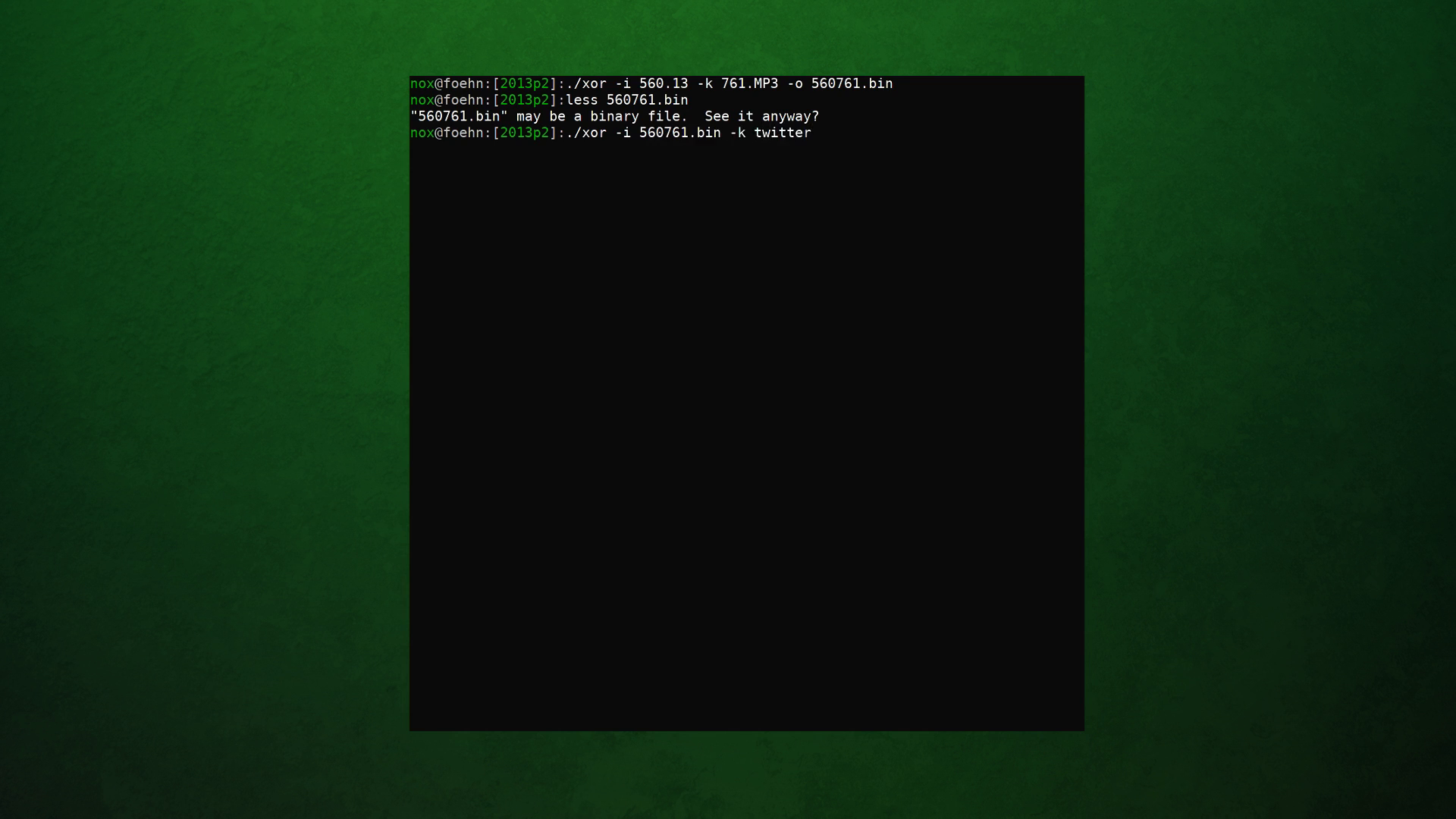
type(".bin -o")
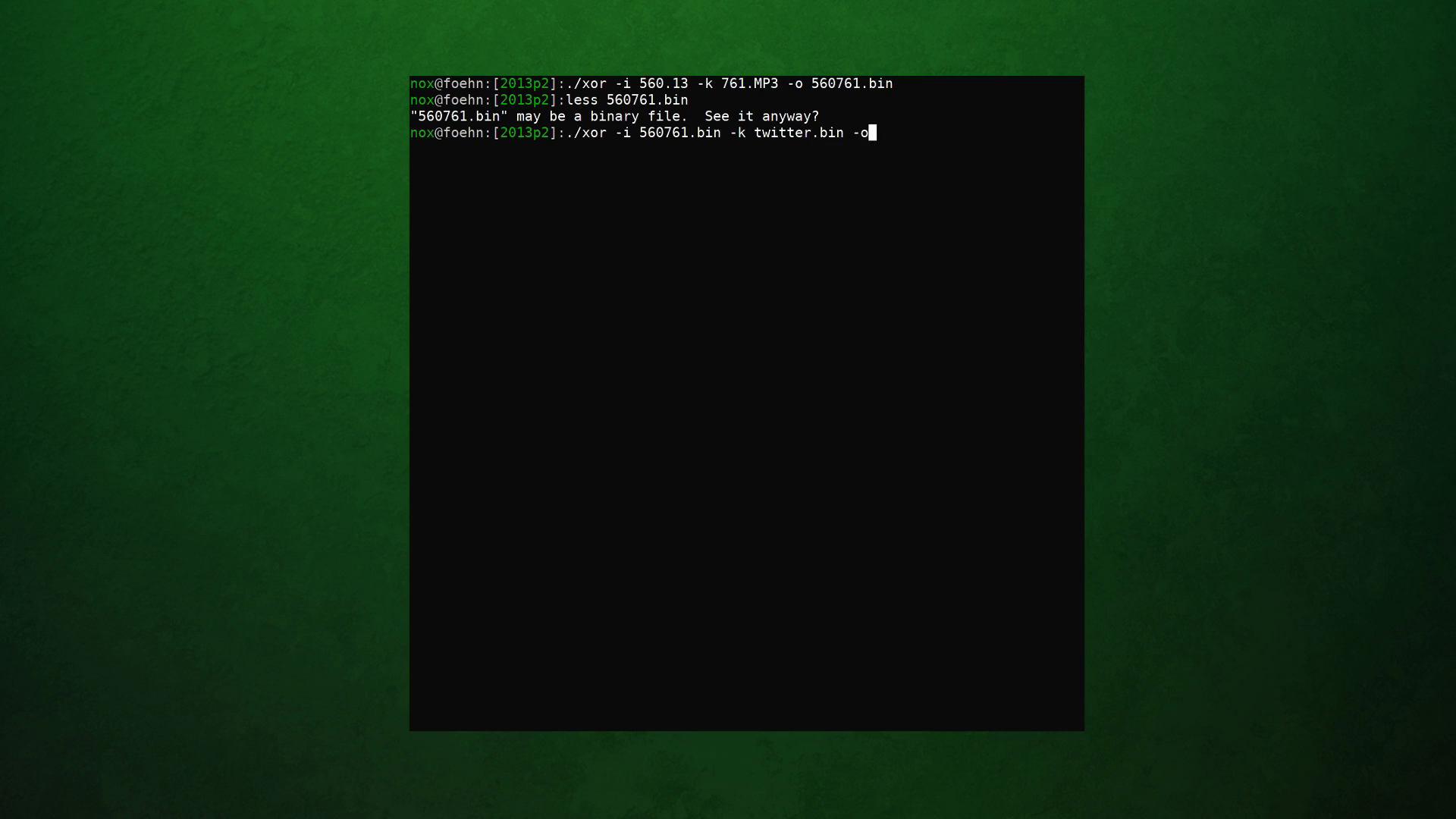
type("utput")
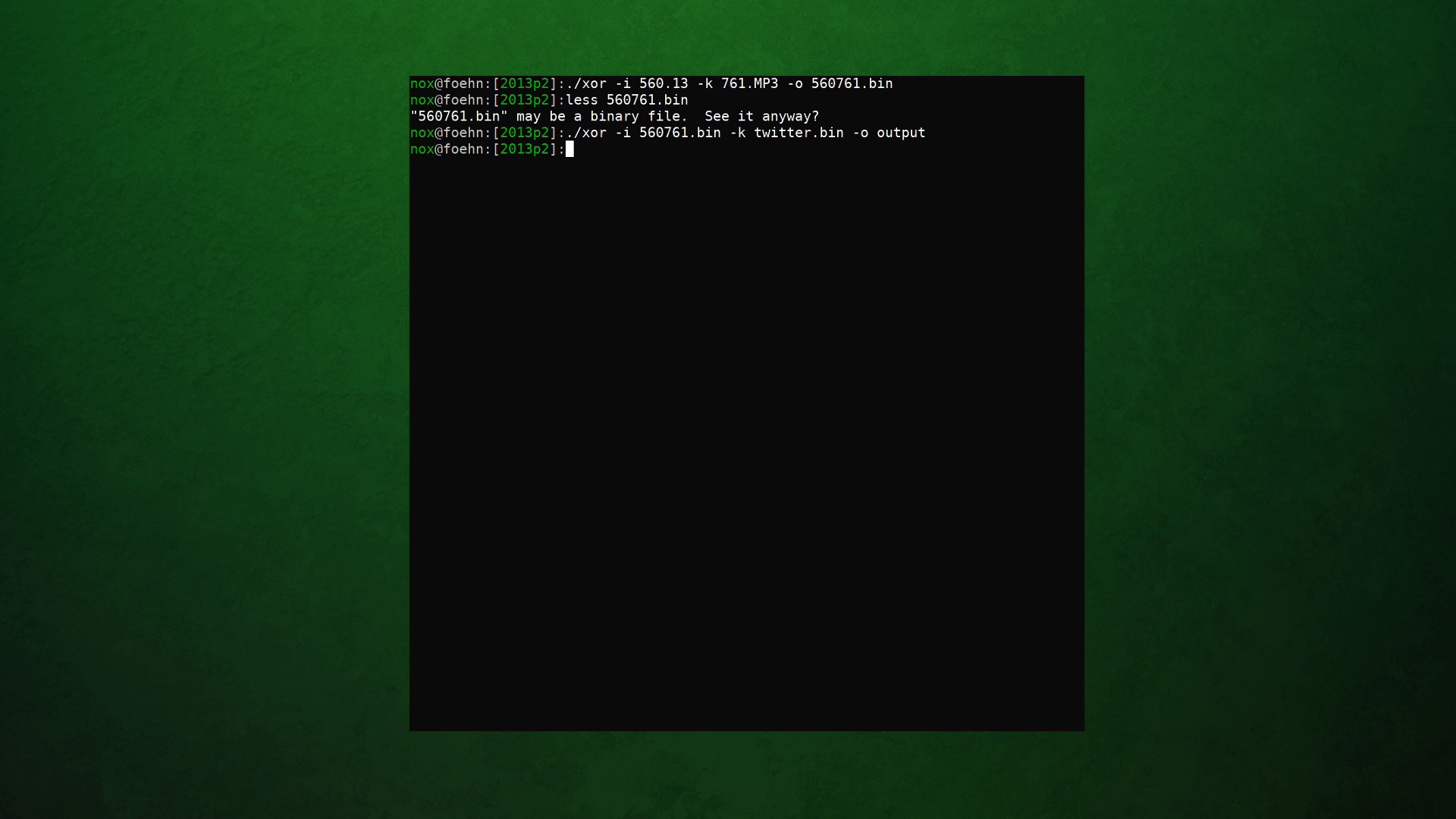
type("less output")
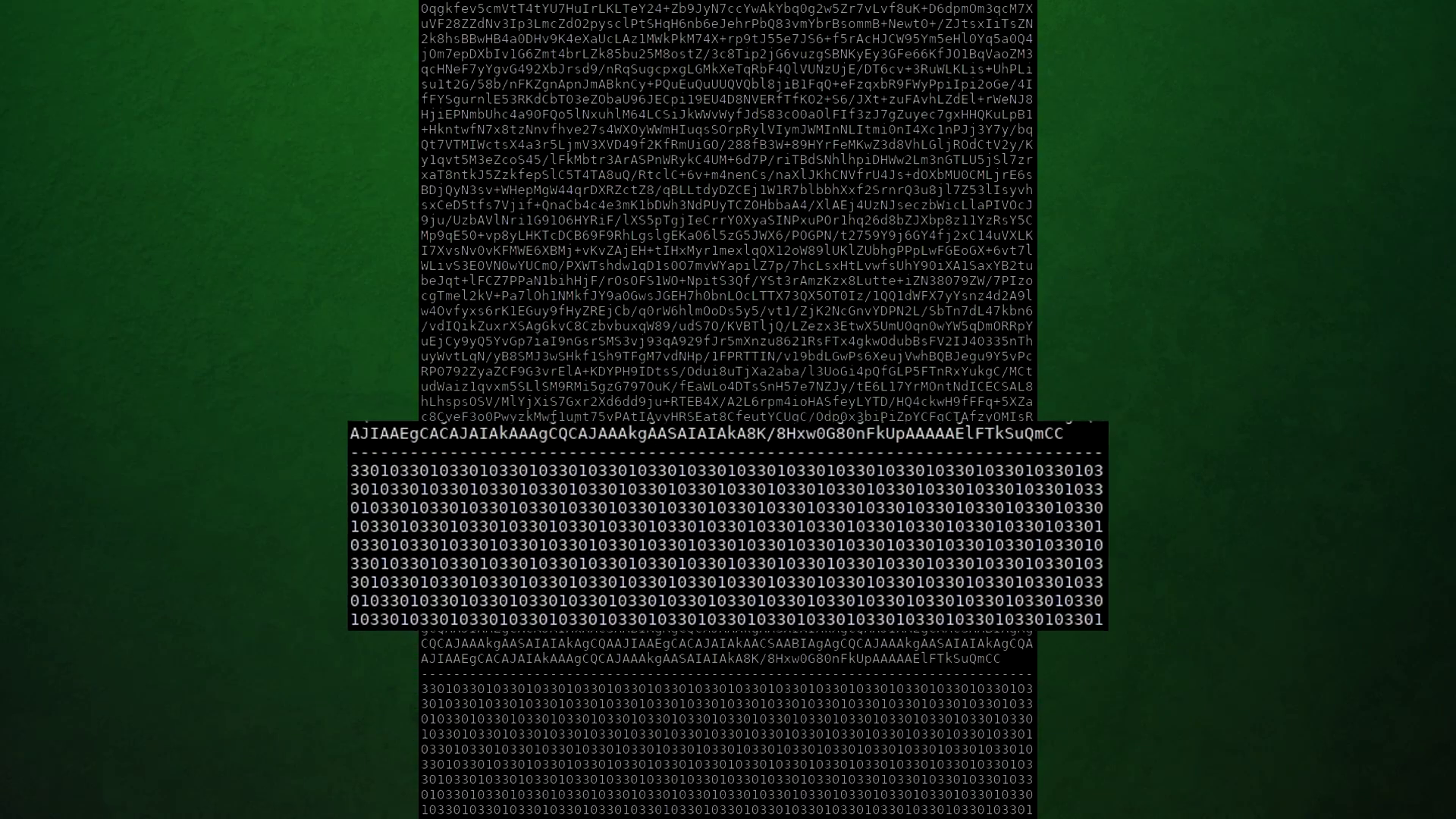
Scroll the diagram linking 560.13 to 761.MP3, twitter and a blank image
scroll("down", 3)
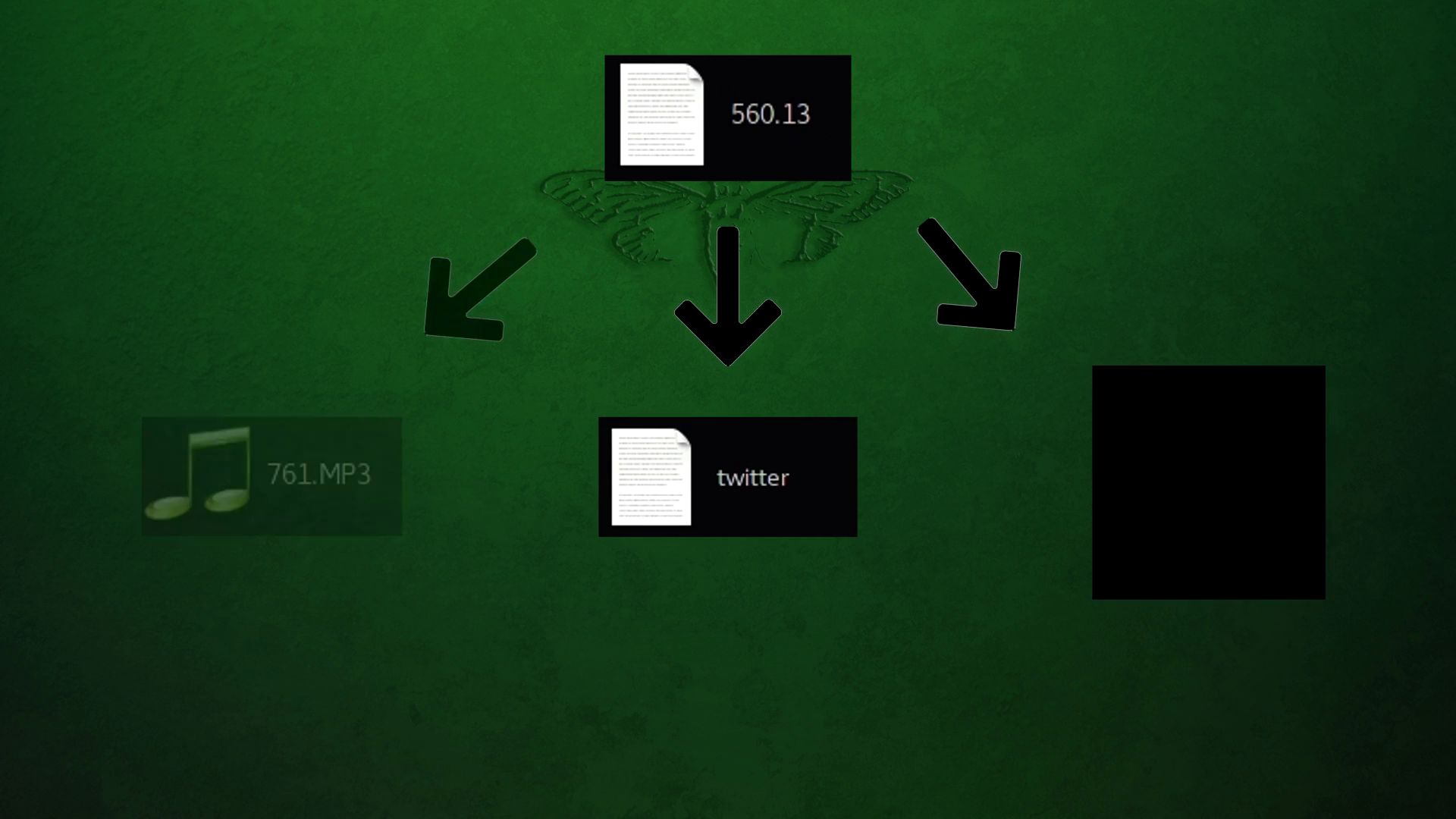
mouse_move(270, 473)
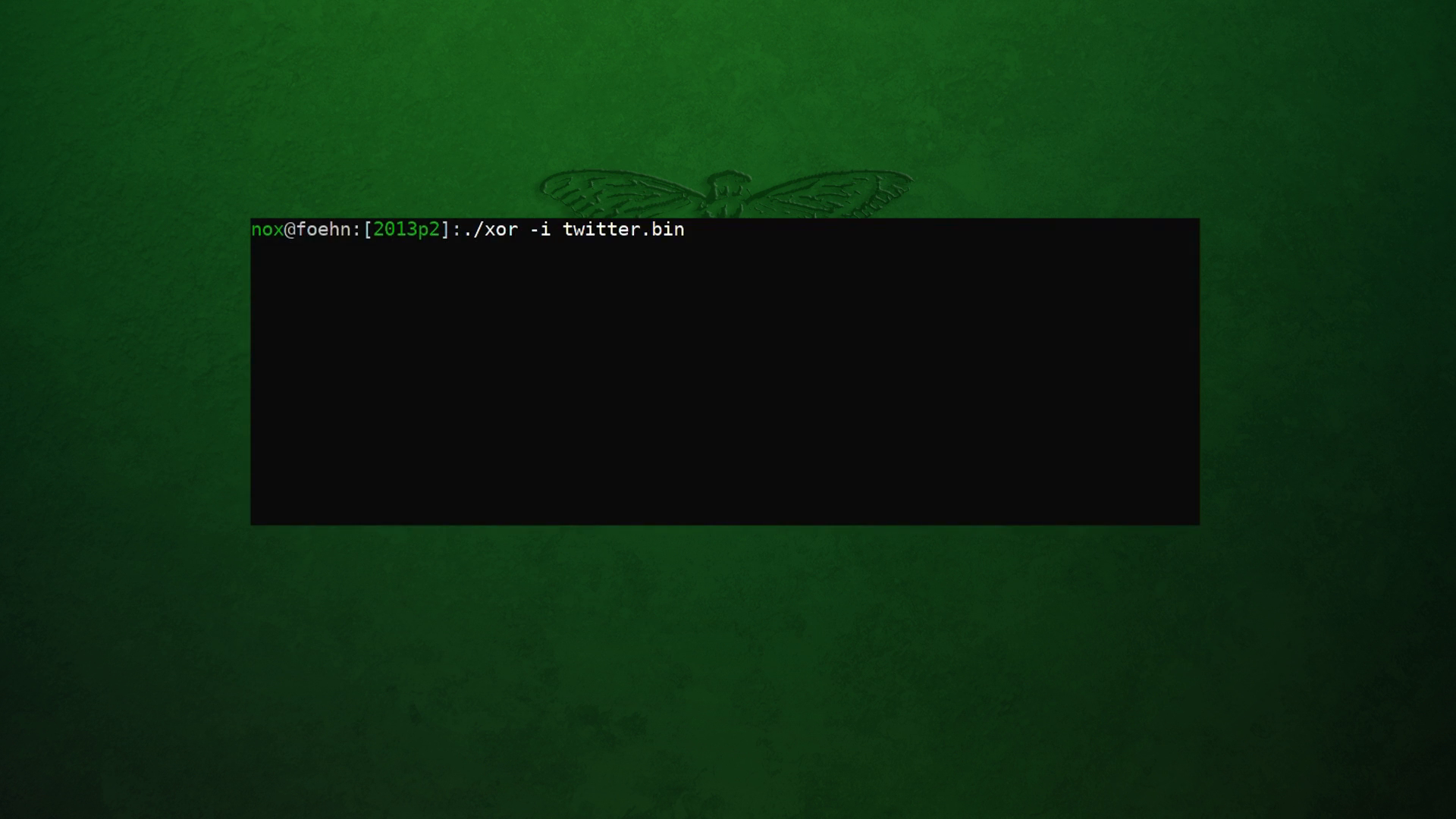
Complete the command XORing twitter.bin with key 761.MP3 into a file named final
type("-k 761.MP3")
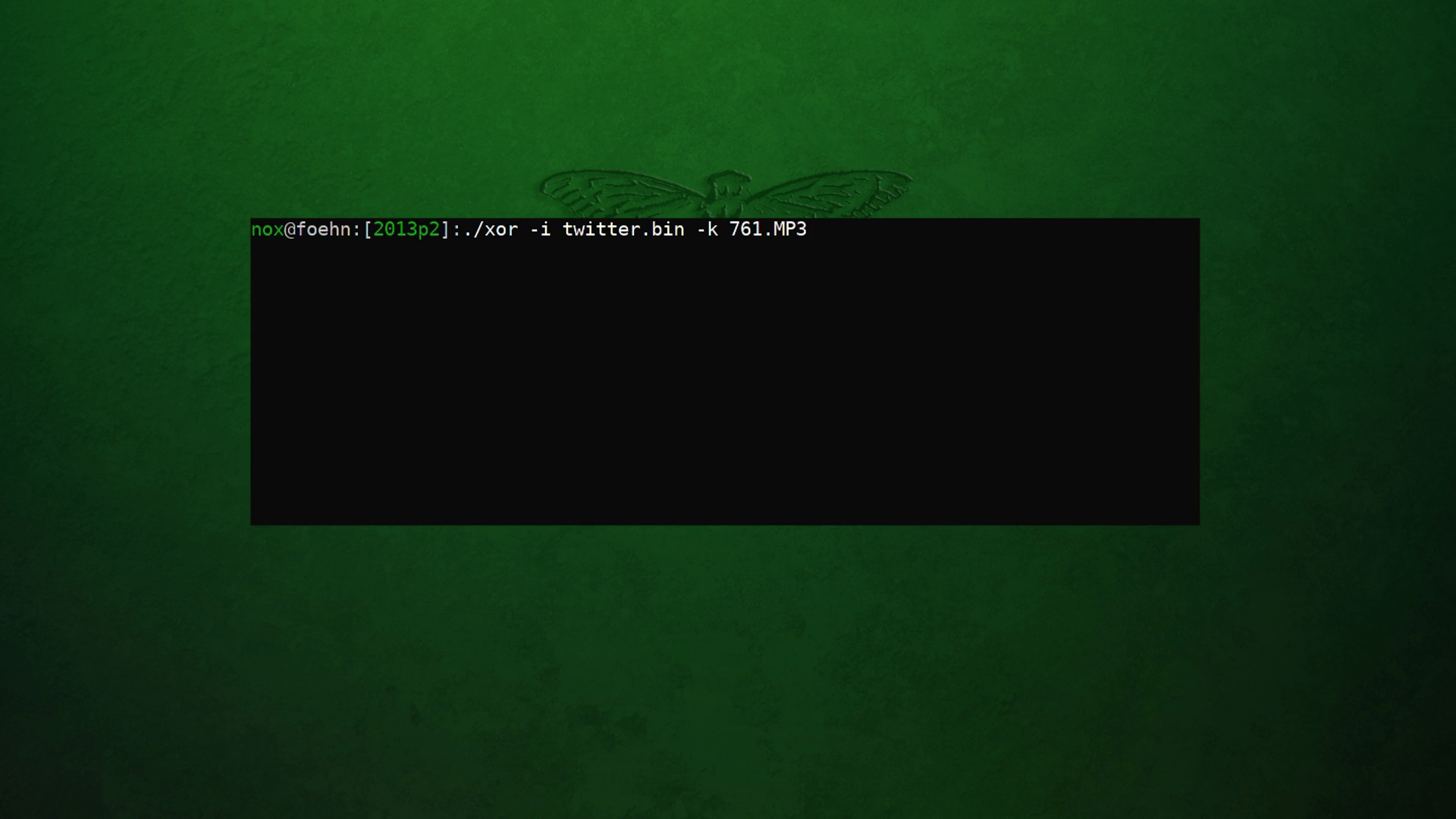
type("-o")
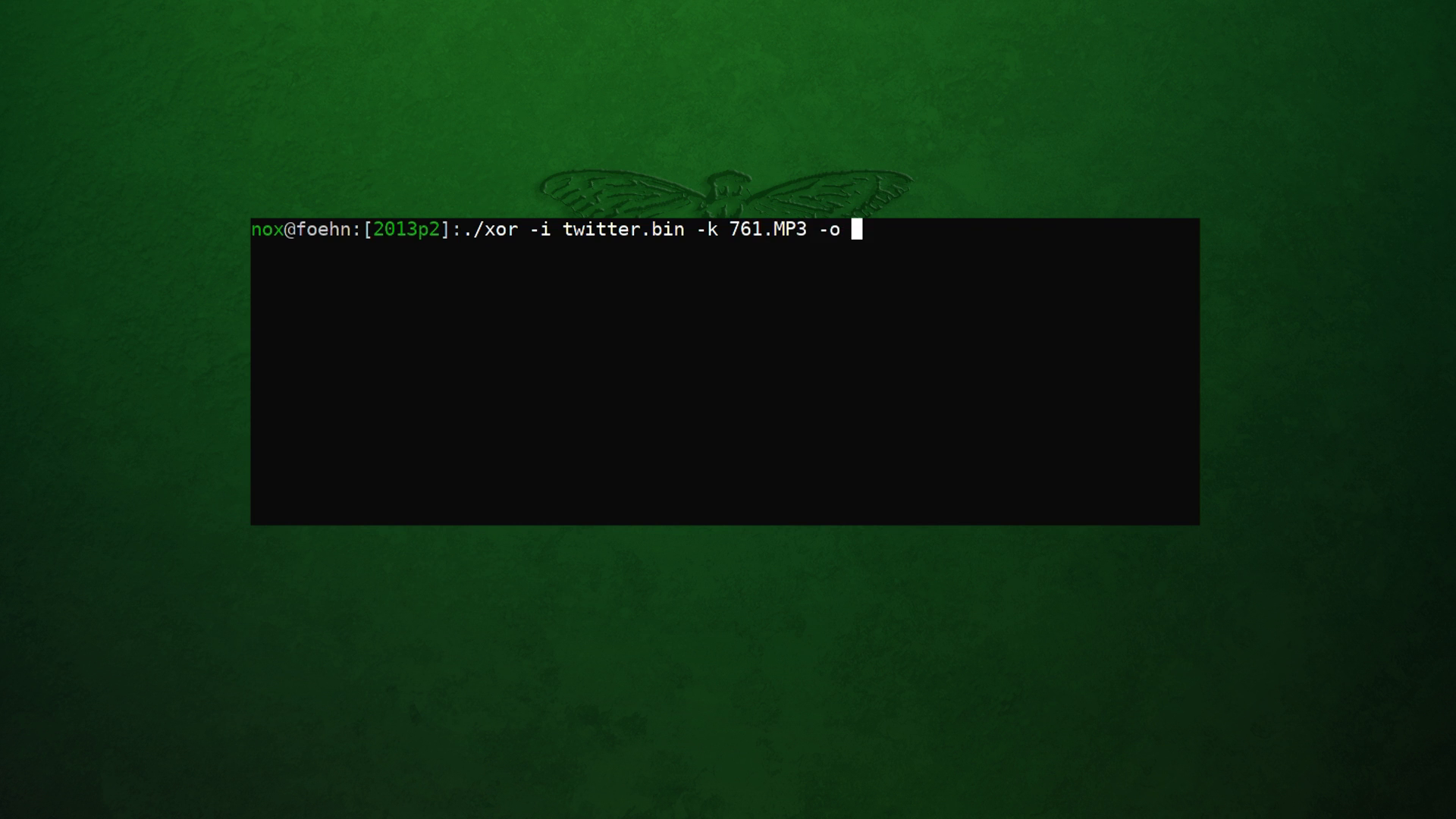
type("final")
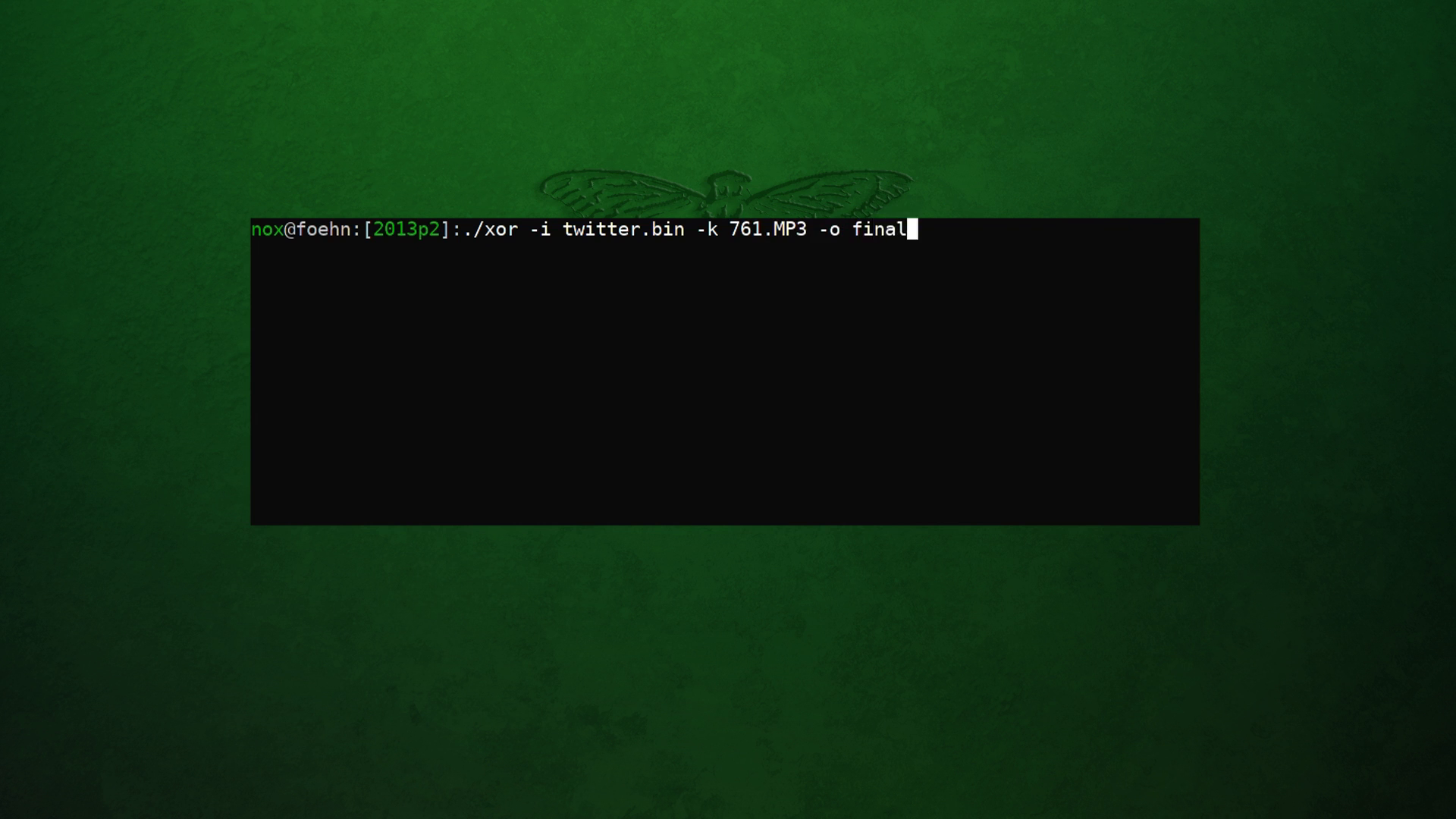